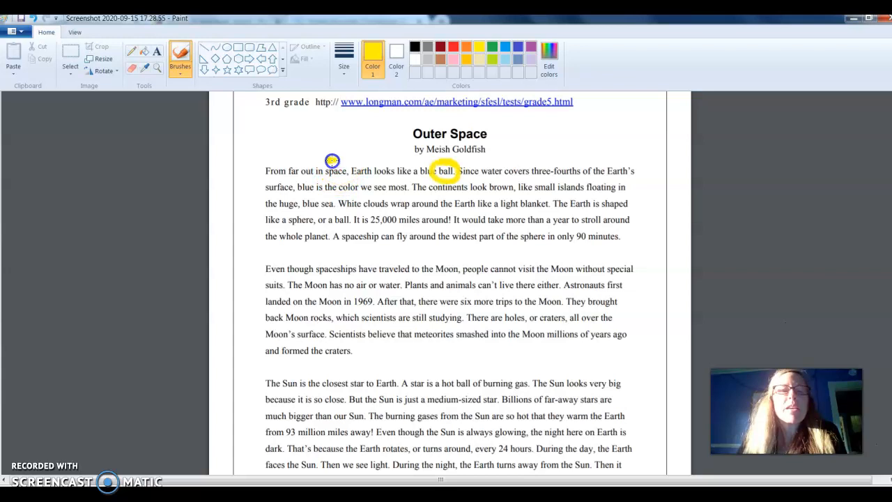
Step: Circle the word "space" in yellow to match the yellow-circled "ball"
left_click_drag(332, 162, 341, 168)
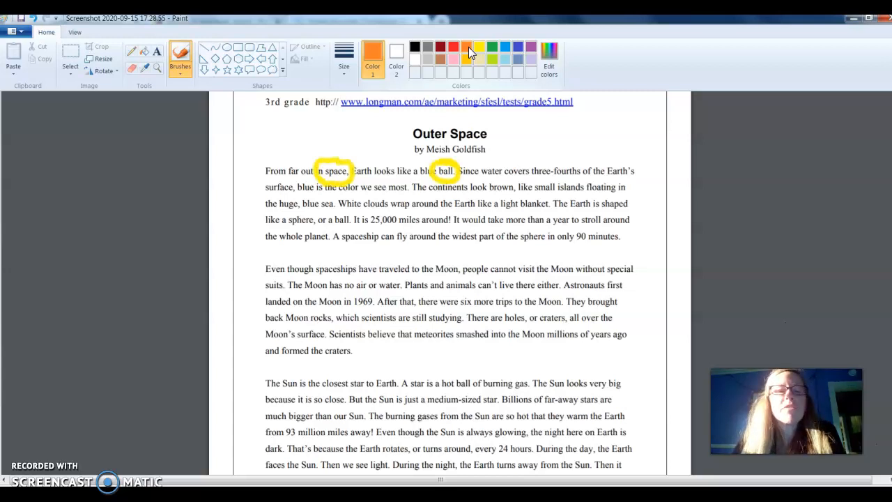
Step: Switch to orange and circle the word "floating" as a second word tier
left_click(583, 134)
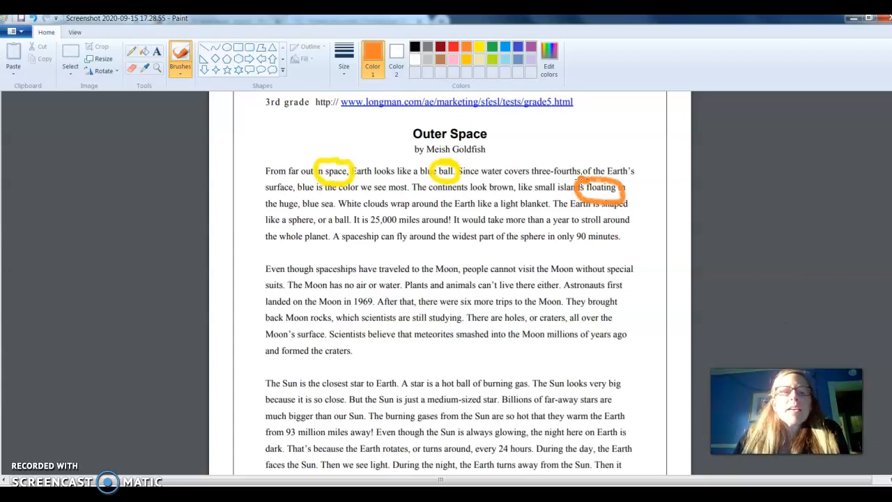
left_click(505, 48)
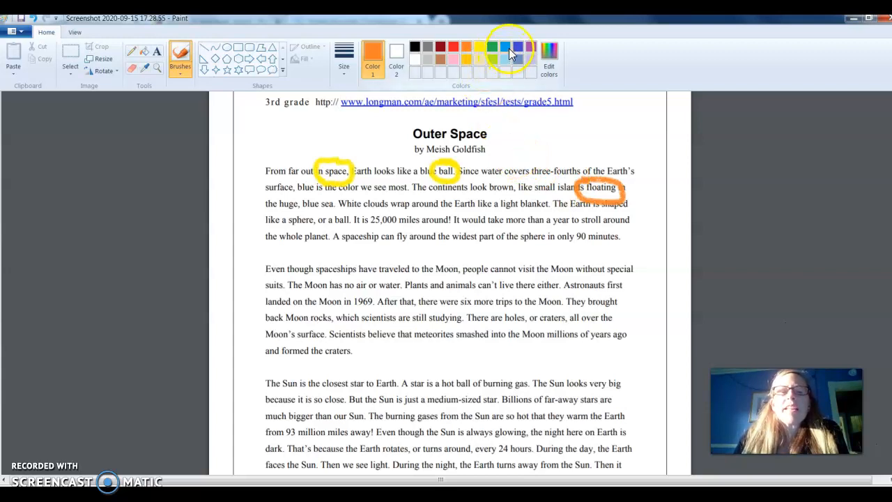
Step: Switch to blue and circle "continents" and "sphere" as another word tier
left_click(505, 48)
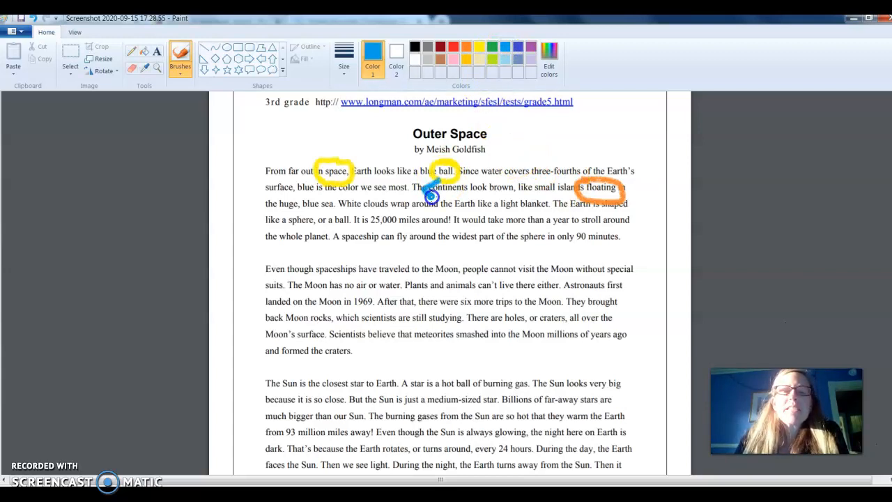
left_click_drag(419, 189, 446, 197)
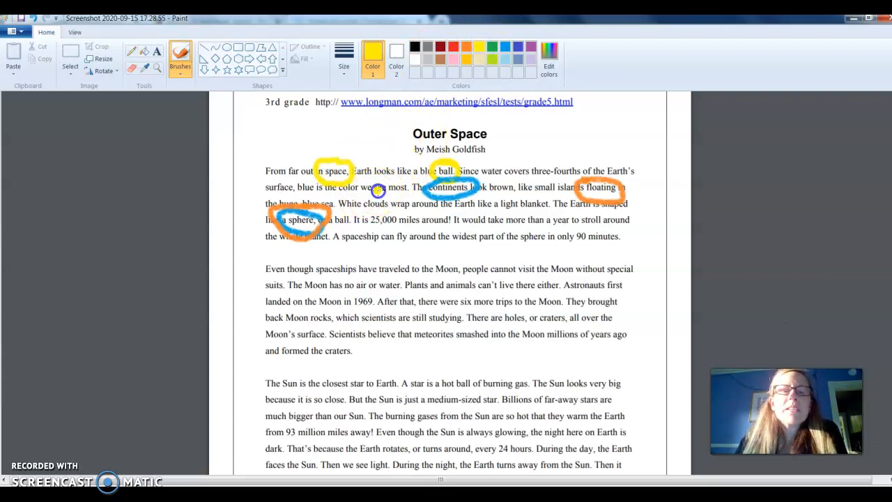
left_click_drag(360, 202, 390, 209)
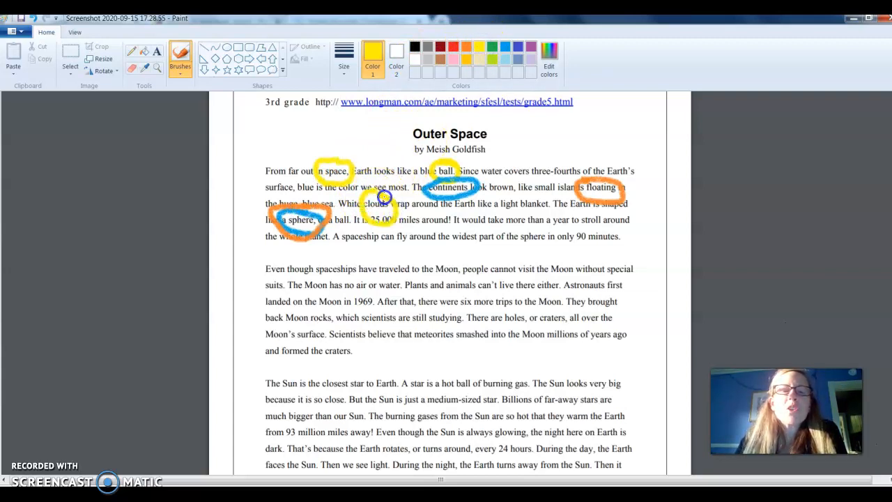